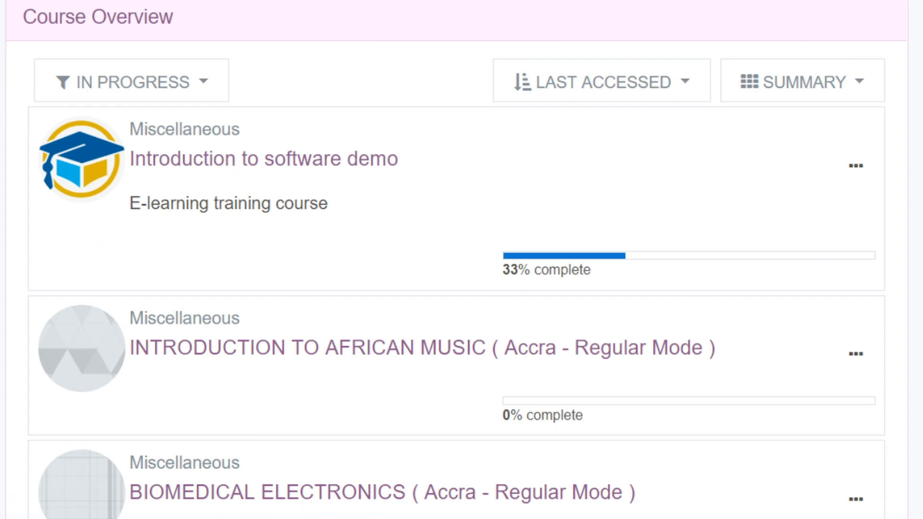
mouse_move(263, 159)
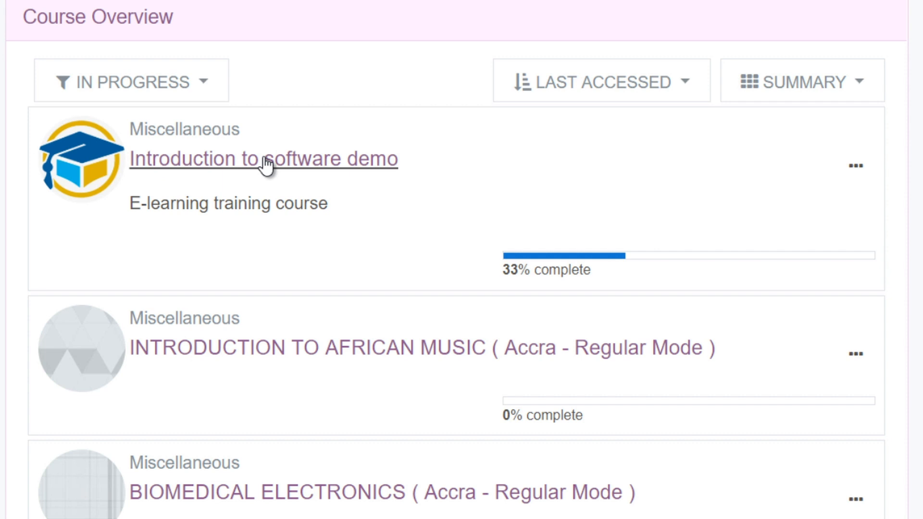
- Open the 'Introduction to software demo' course and its 'Live Lecture' activity
click(263, 159)
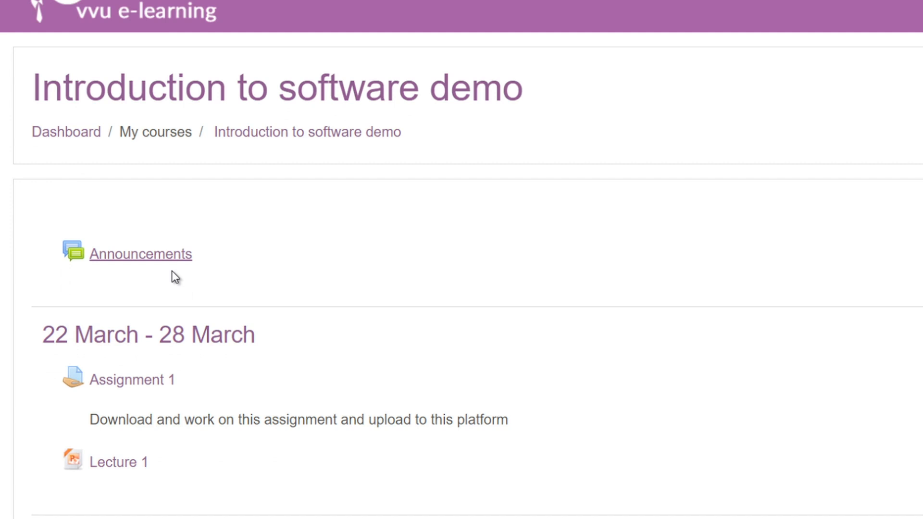
scroll(down, 3)
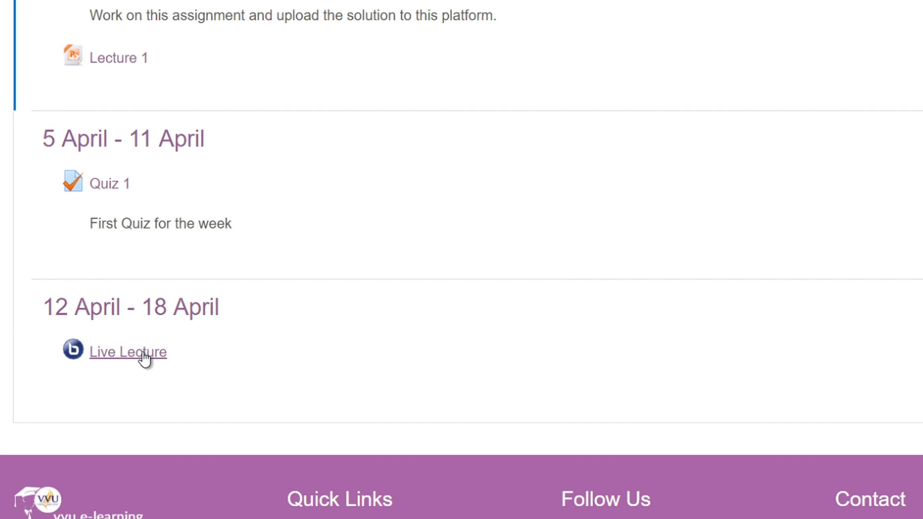
click(128, 351)
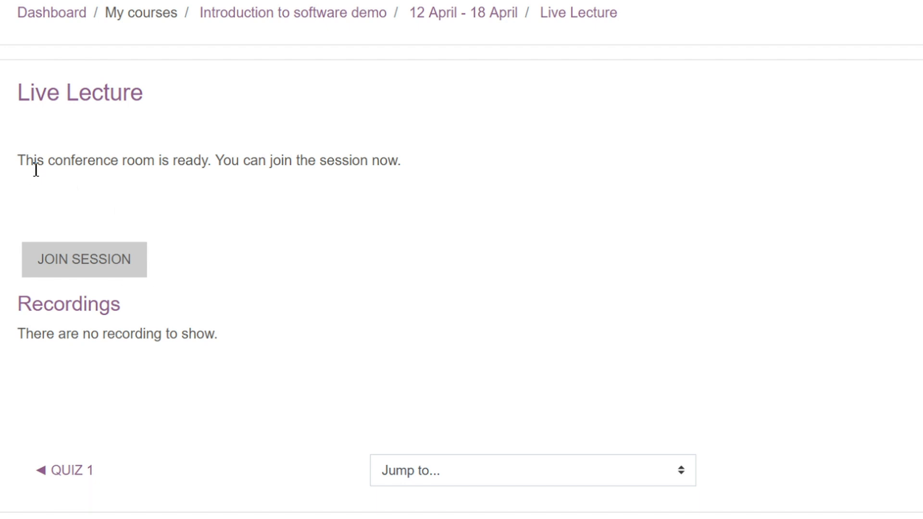
- Join the Live Lecture session and choose how to connect to its audio
click(84, 260)
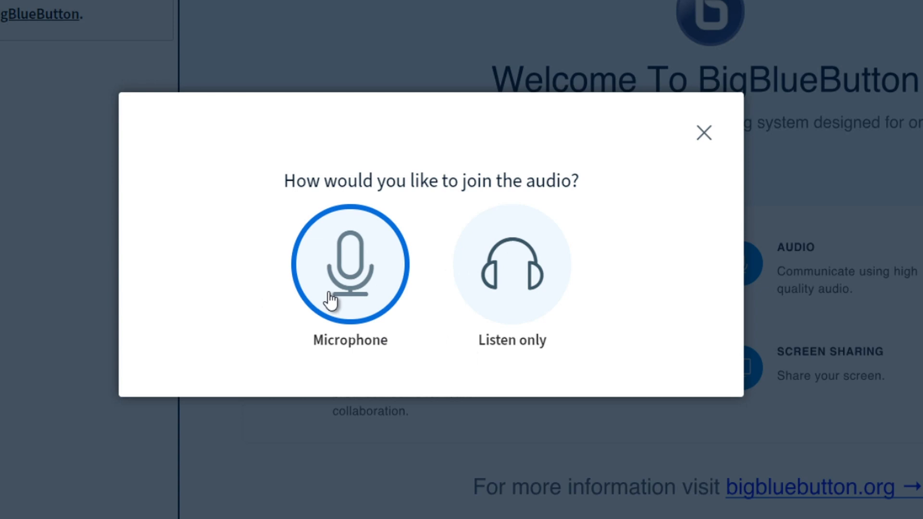
click(348, 265)
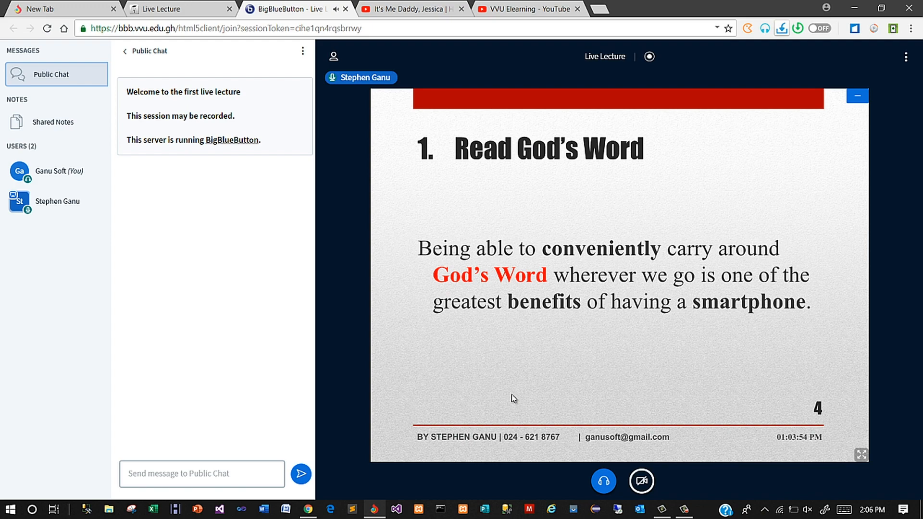
- Once the room loads, open the three-dot options menu at the top right
click(904, 57)
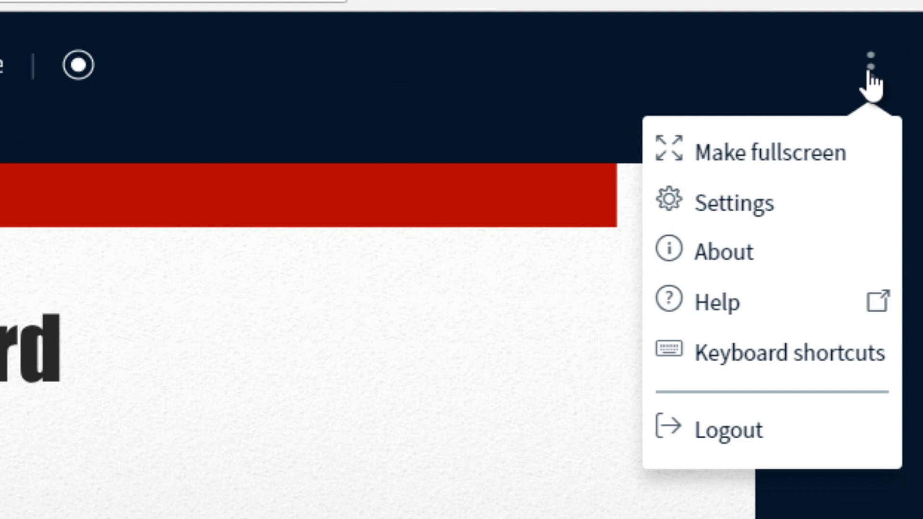
- Open Settings, view the Data savings options, and save the settings
click(732, 203)
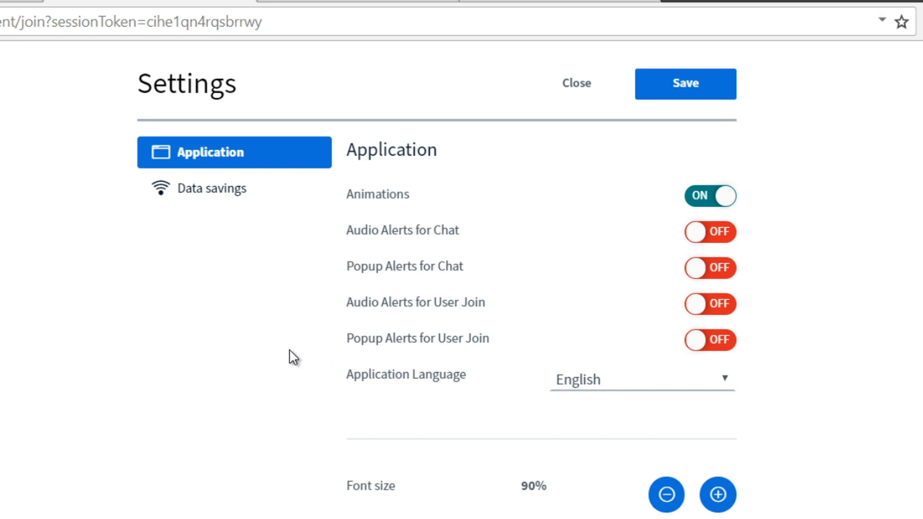
click(214, 187)
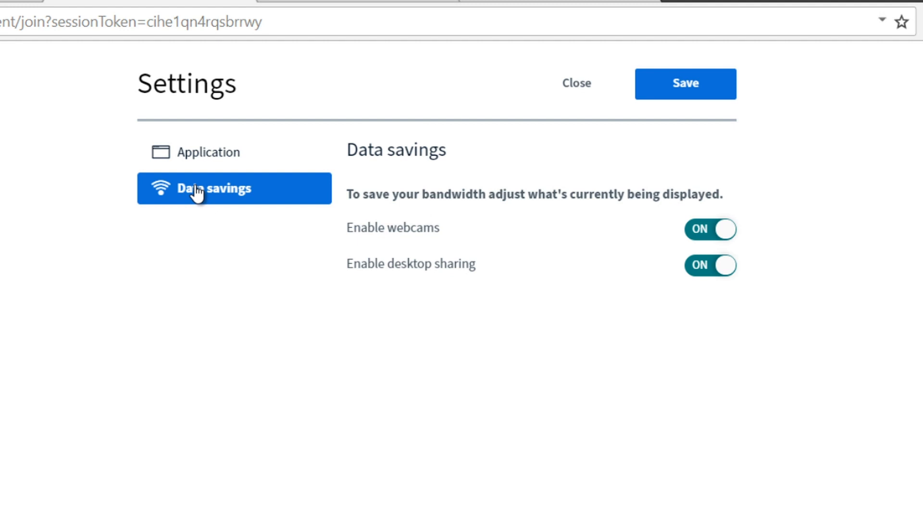
mouse_move(348, 194)
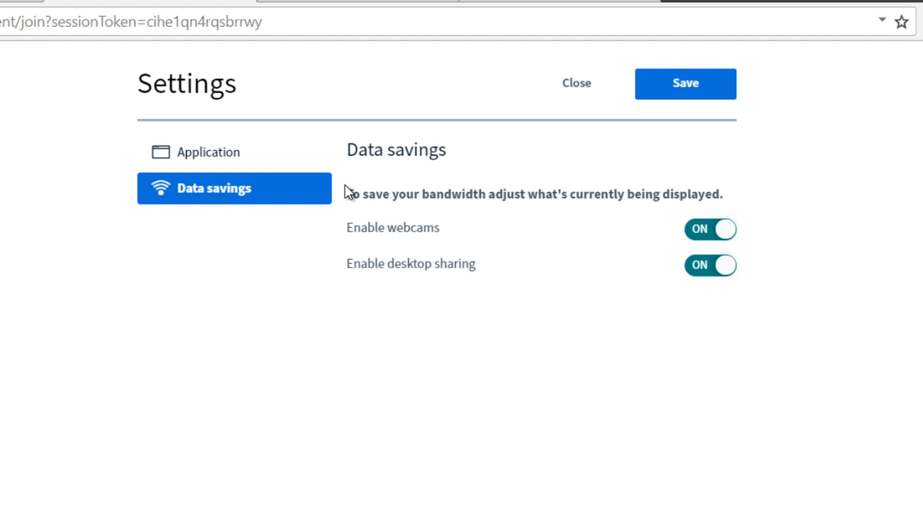
click(684, 83)
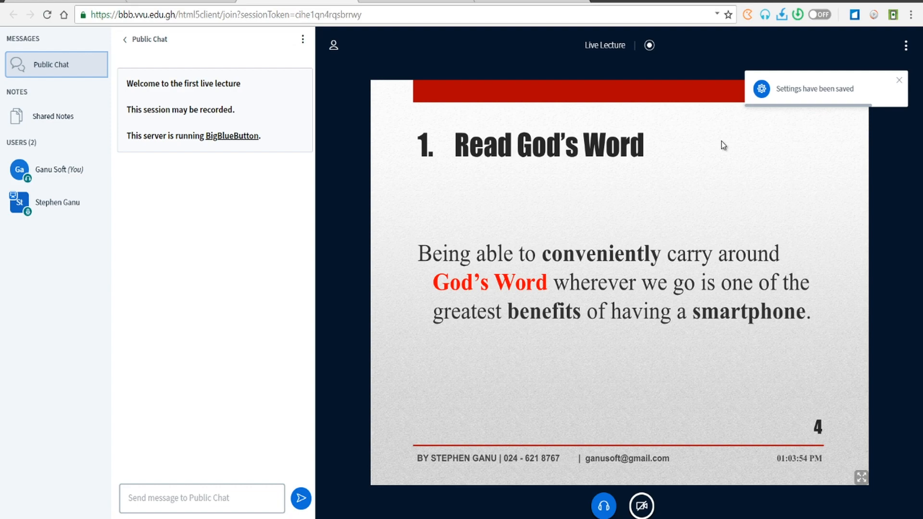
- Collapse the Public Chat panel from the sidebar
click(860, 477)
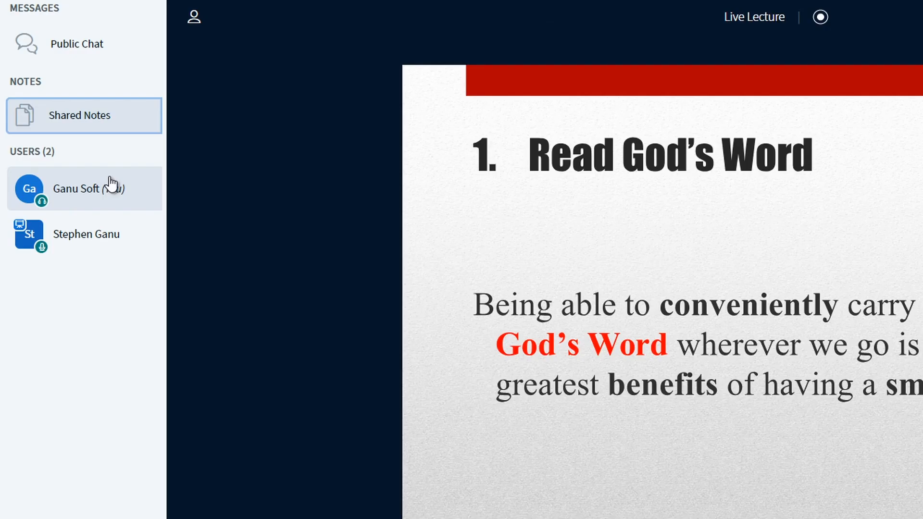
- Open Shared Notes, type 'i think this is good', and select that line
click(79, 115)
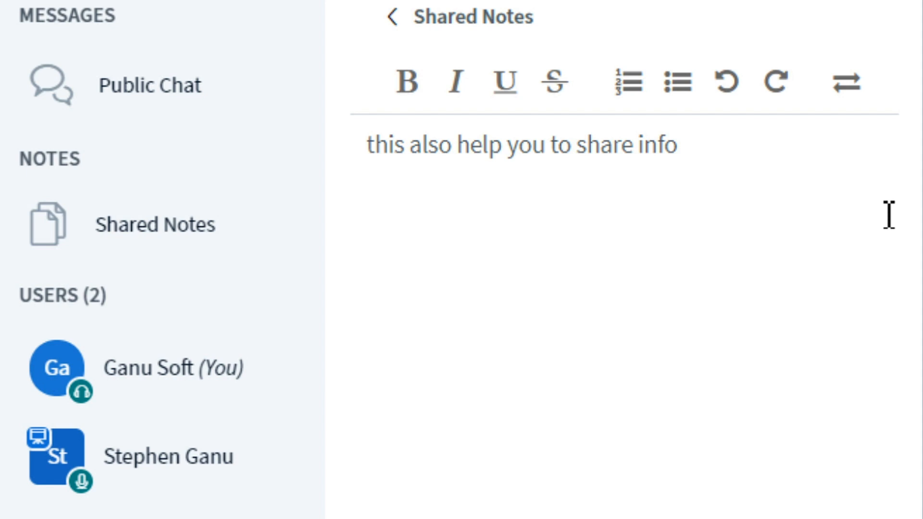
text(i think th)
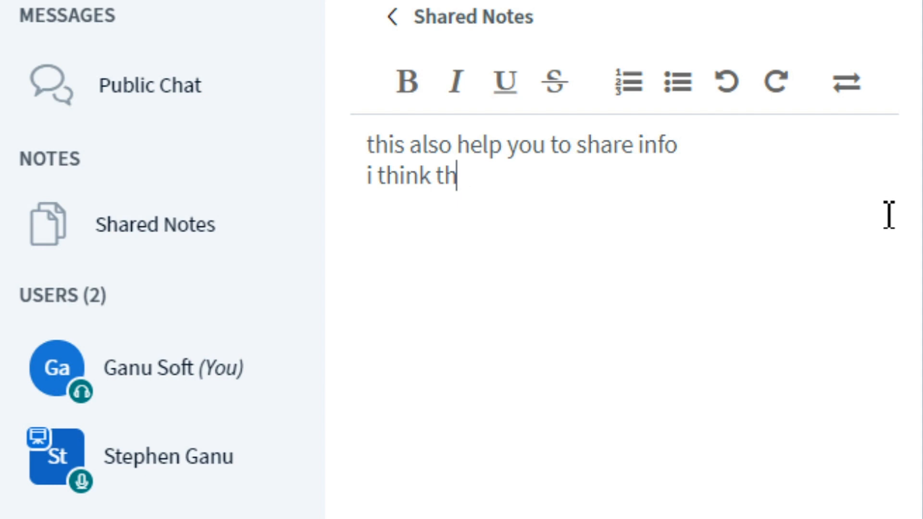
text(is is good)
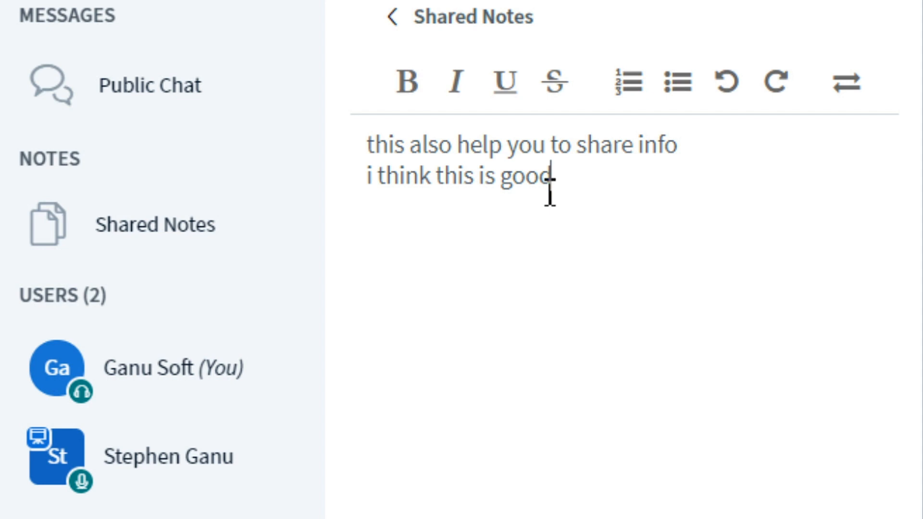
click(407, 81)
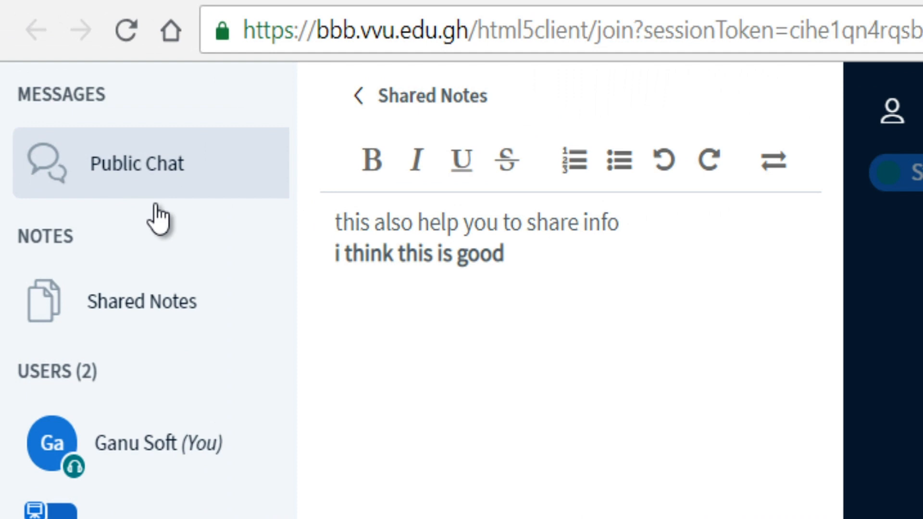
- Send 'hello sir' in the public chat, then reopen Shared Notes
text(he)
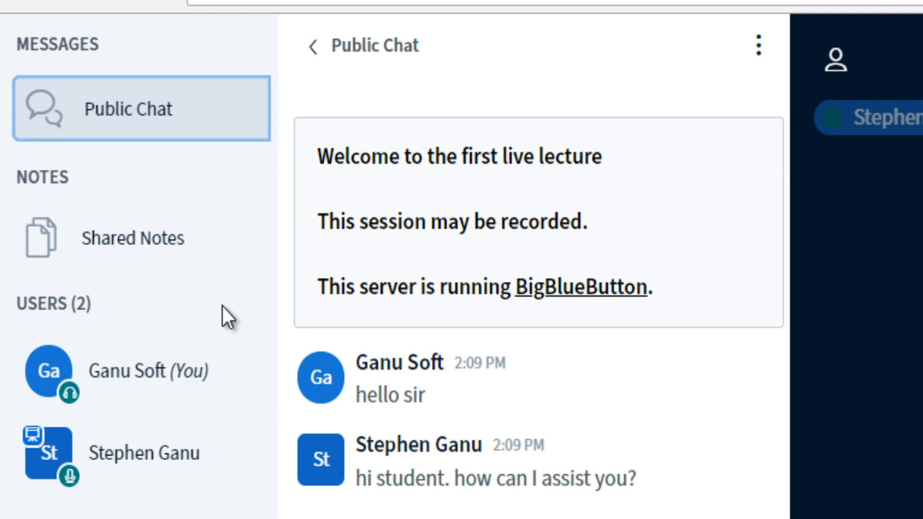
click(132, 239)
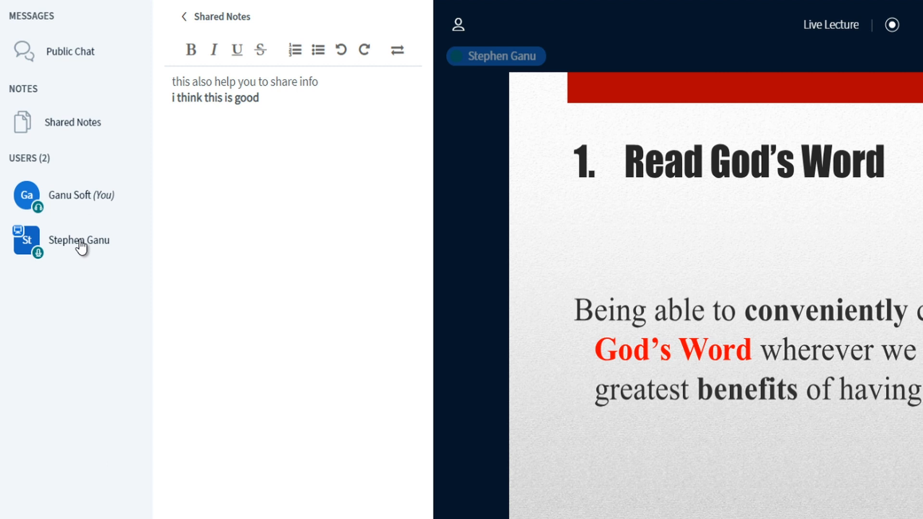
- Start a private chat with the presenter from the Users list
click(79, 240)
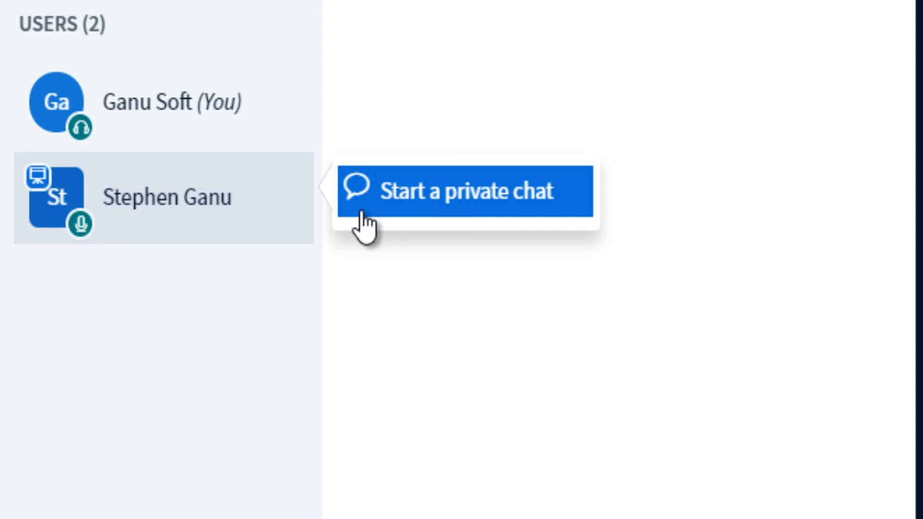
click(465, 191)
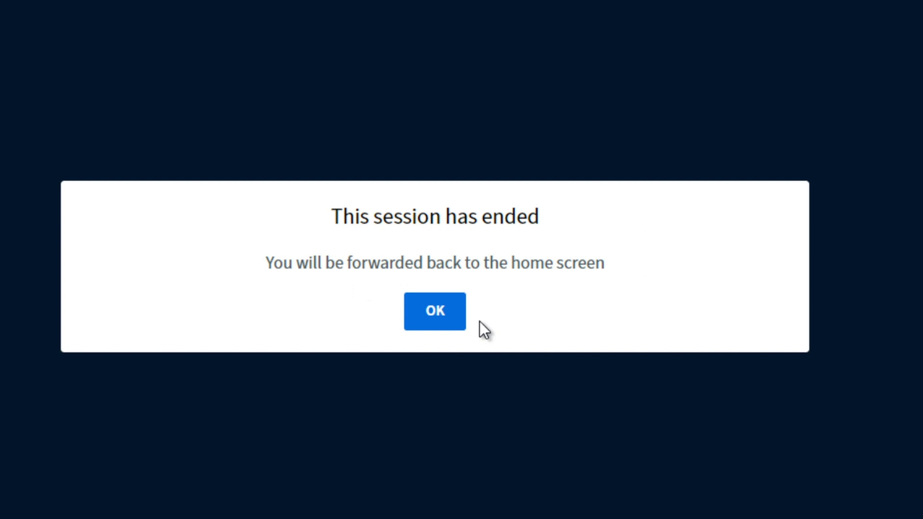
- Dismiss the session-ended notice and go back to the 'Introduction to software demo' course page
click(434, 311)
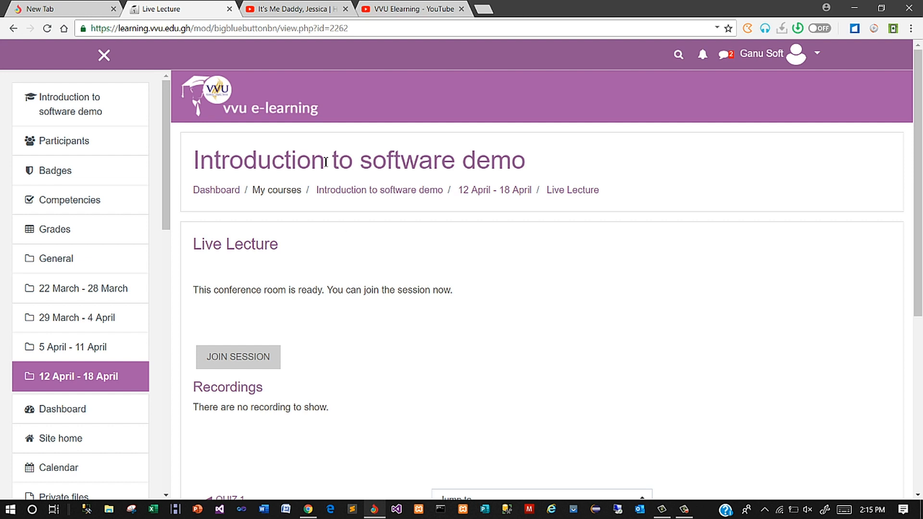
click(379, 189)
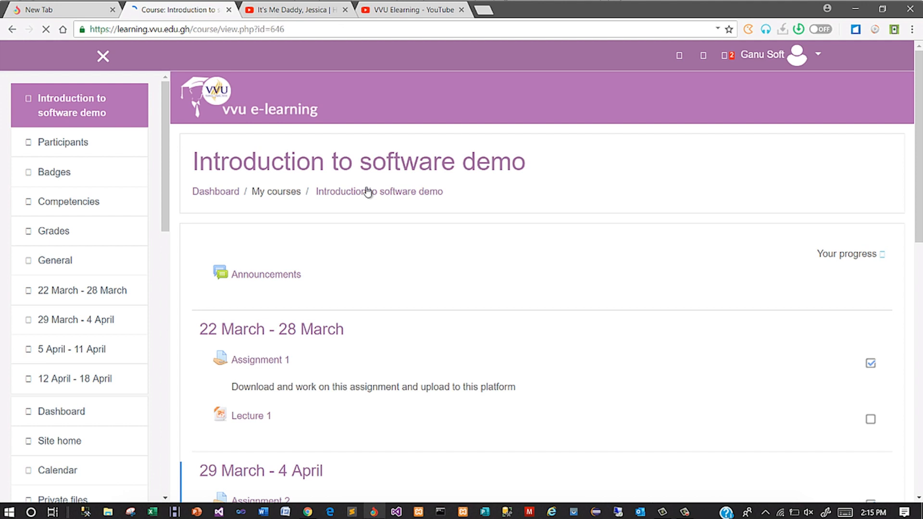